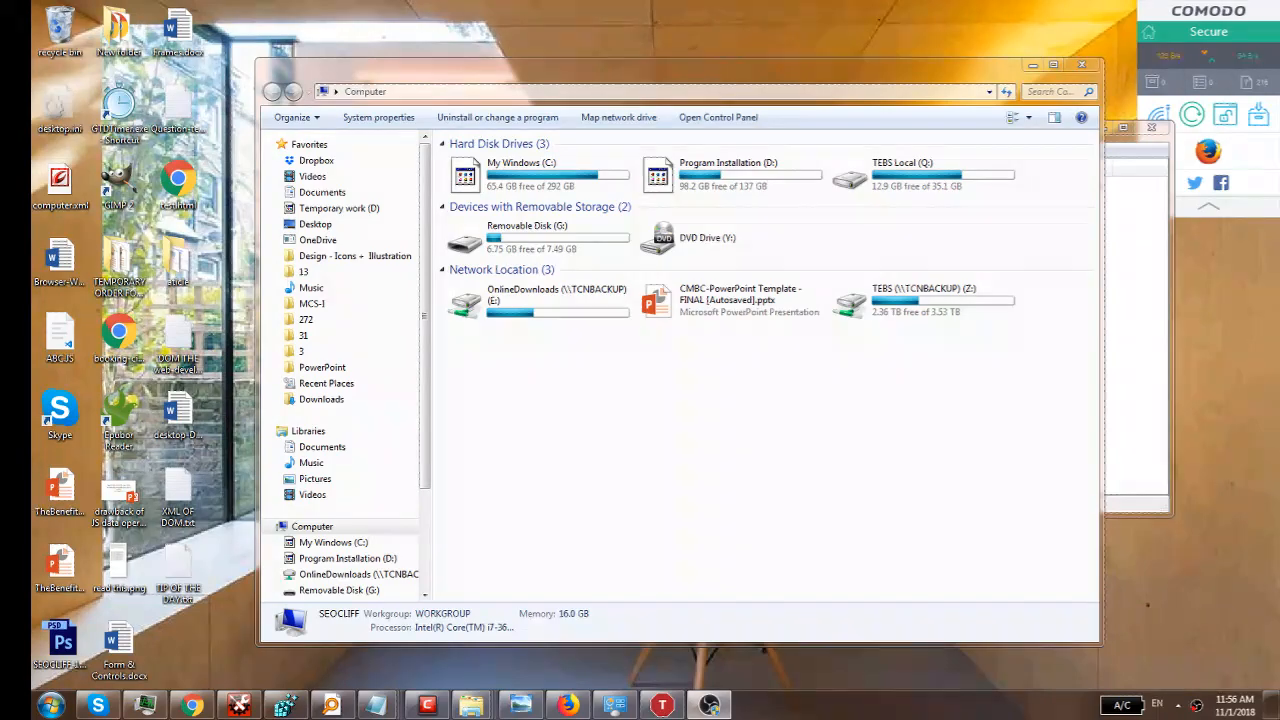
mouse_move(695, 205)
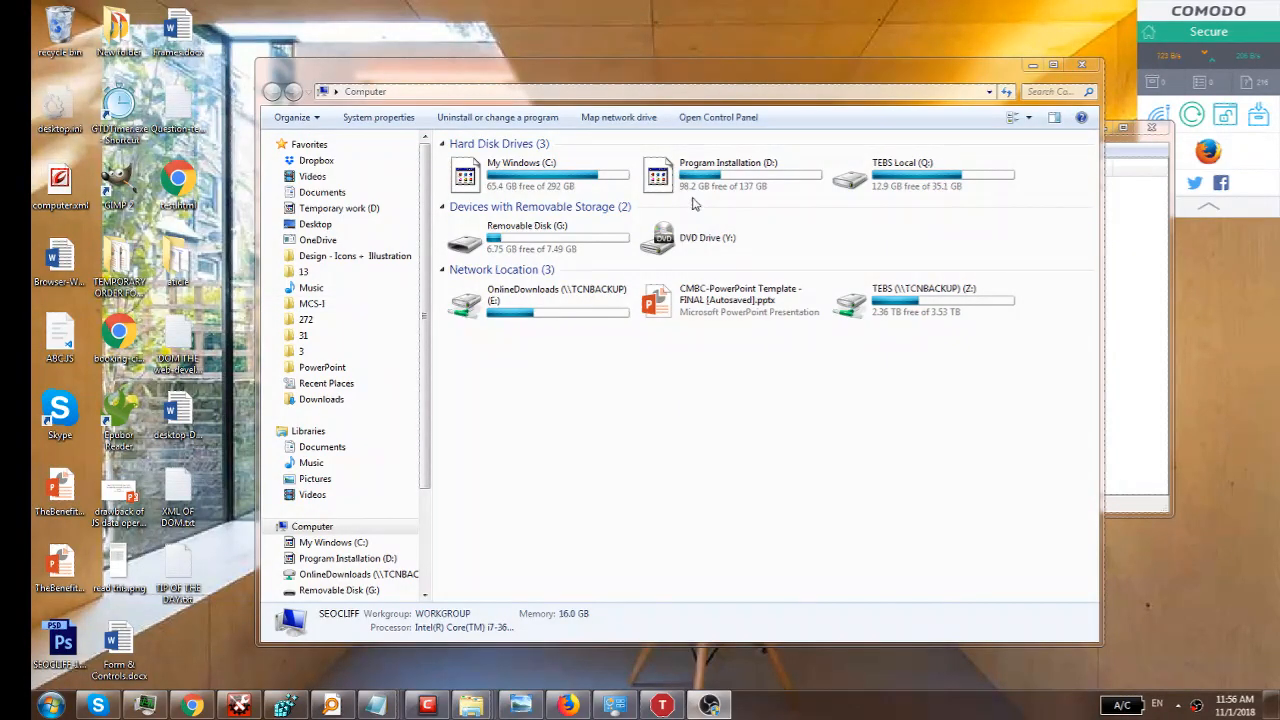
- Inspect the D: and C: drives in Explorer's Computer view to see their wrong icons
click(730, 175)
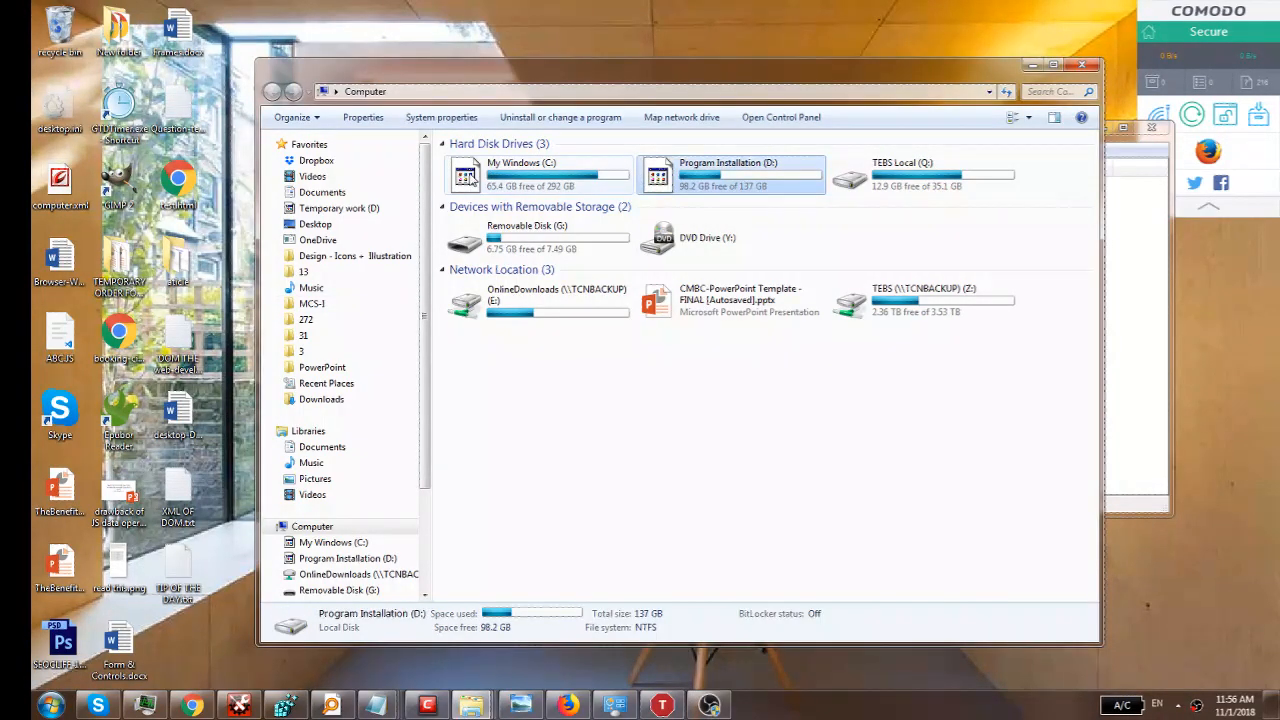
click(540, 174)
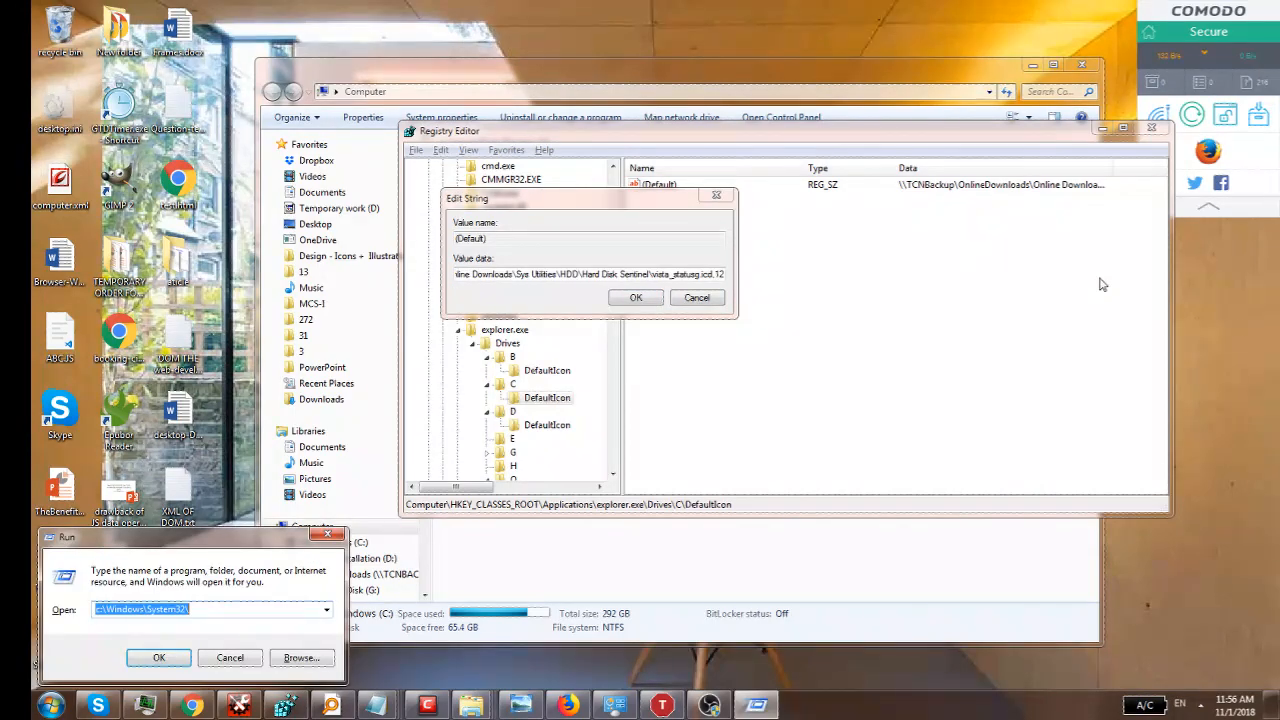
- Launch Registry Editor via the Run dialog (regedit)
text(regedu)
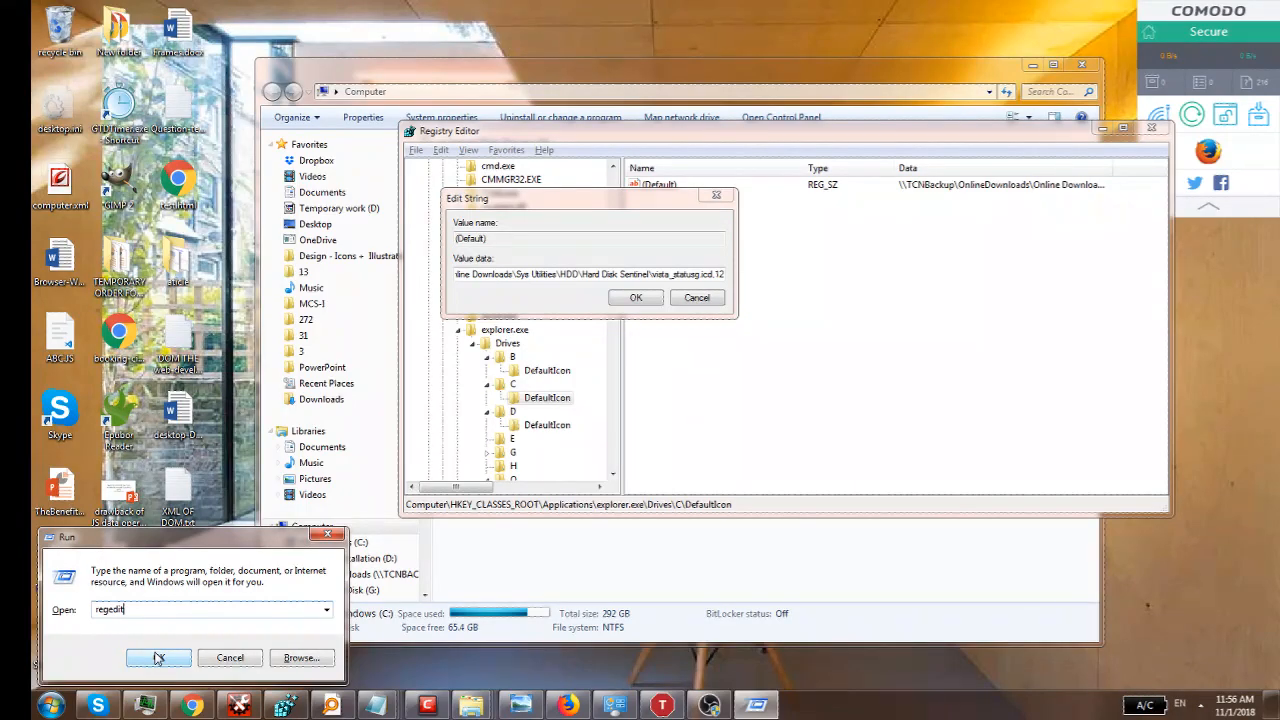
click(157, 657)
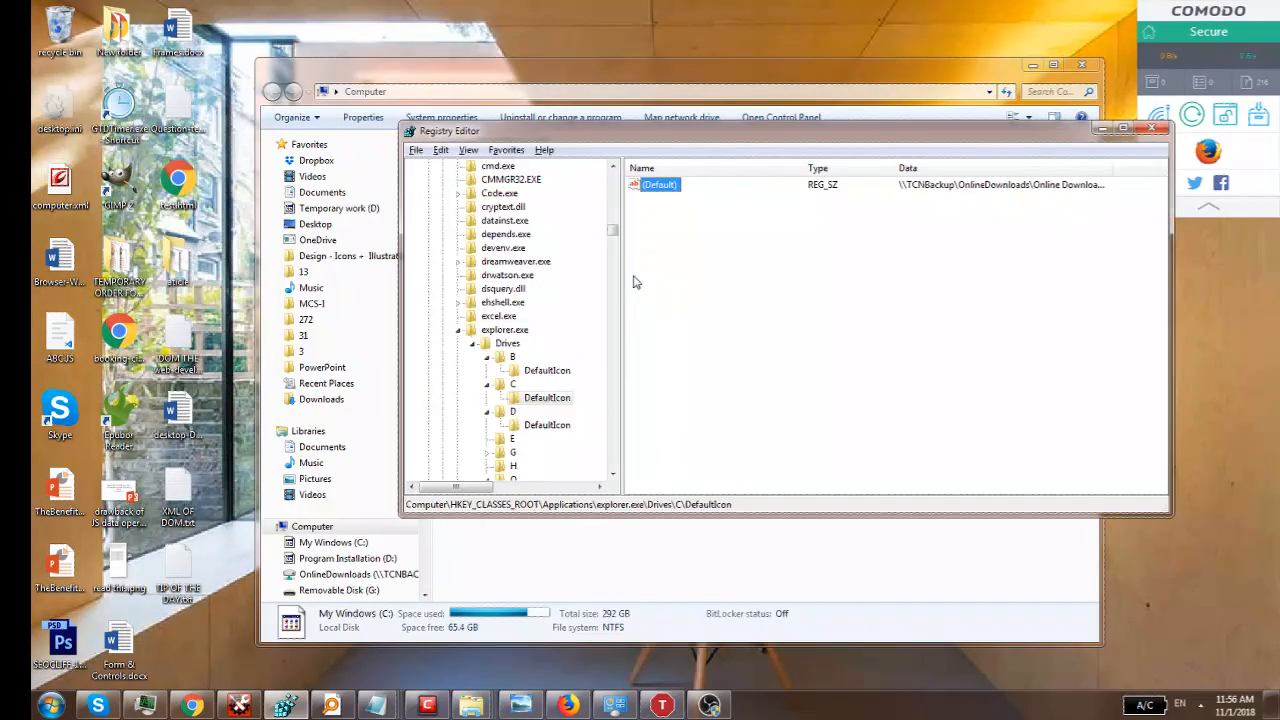
- Navigate to HKEY_CLASSES_ROOT and expand its Applications key
scroll(up, 3)
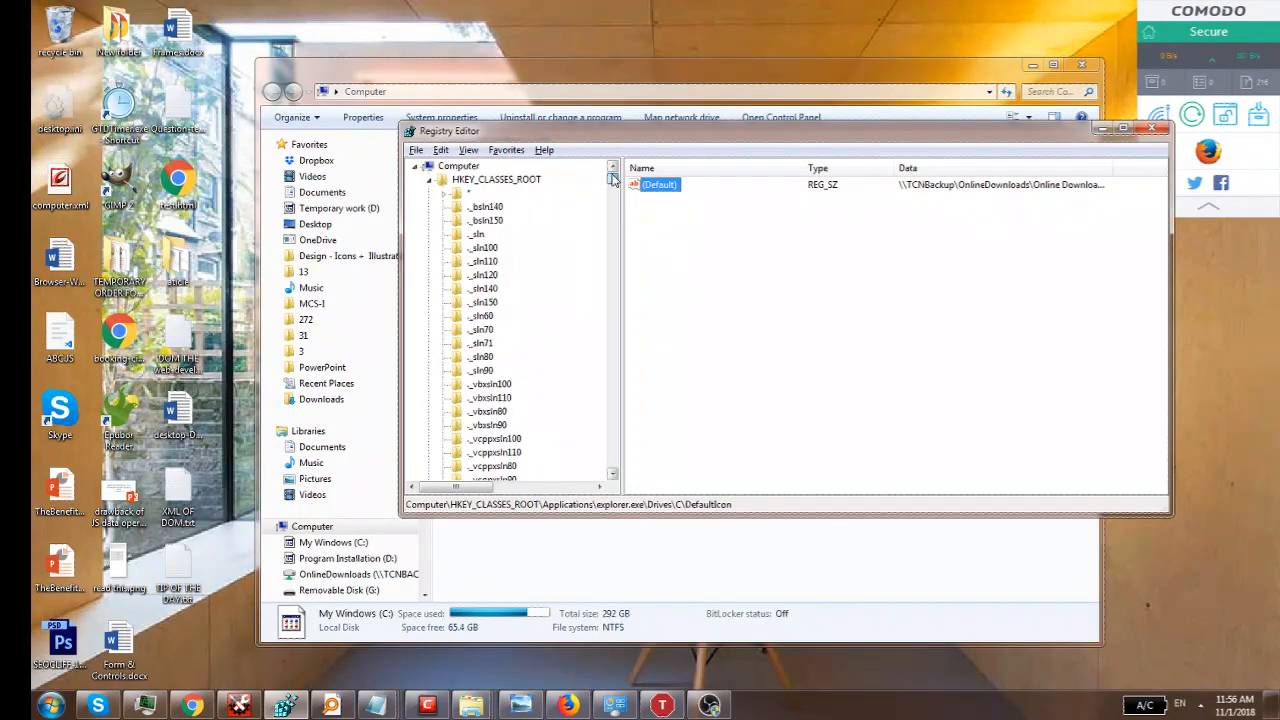
click(496, 179)
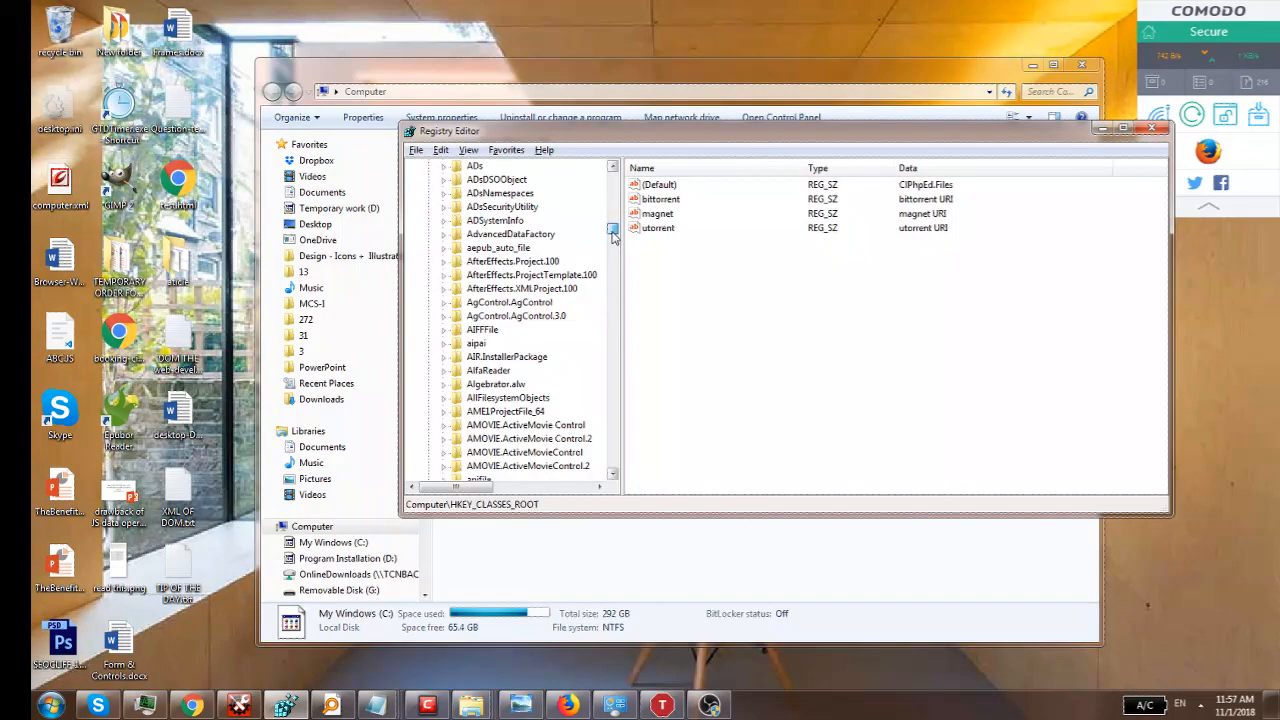
scroll(down, 3)
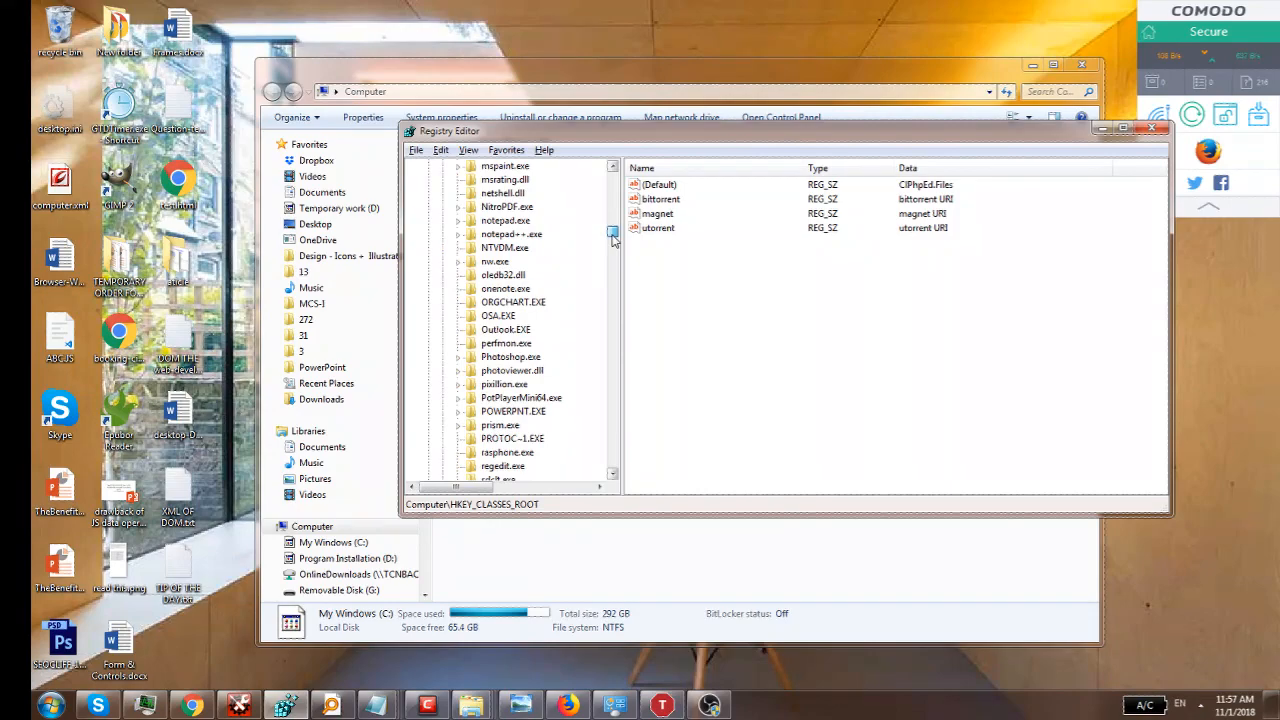
scroll(up, 3)
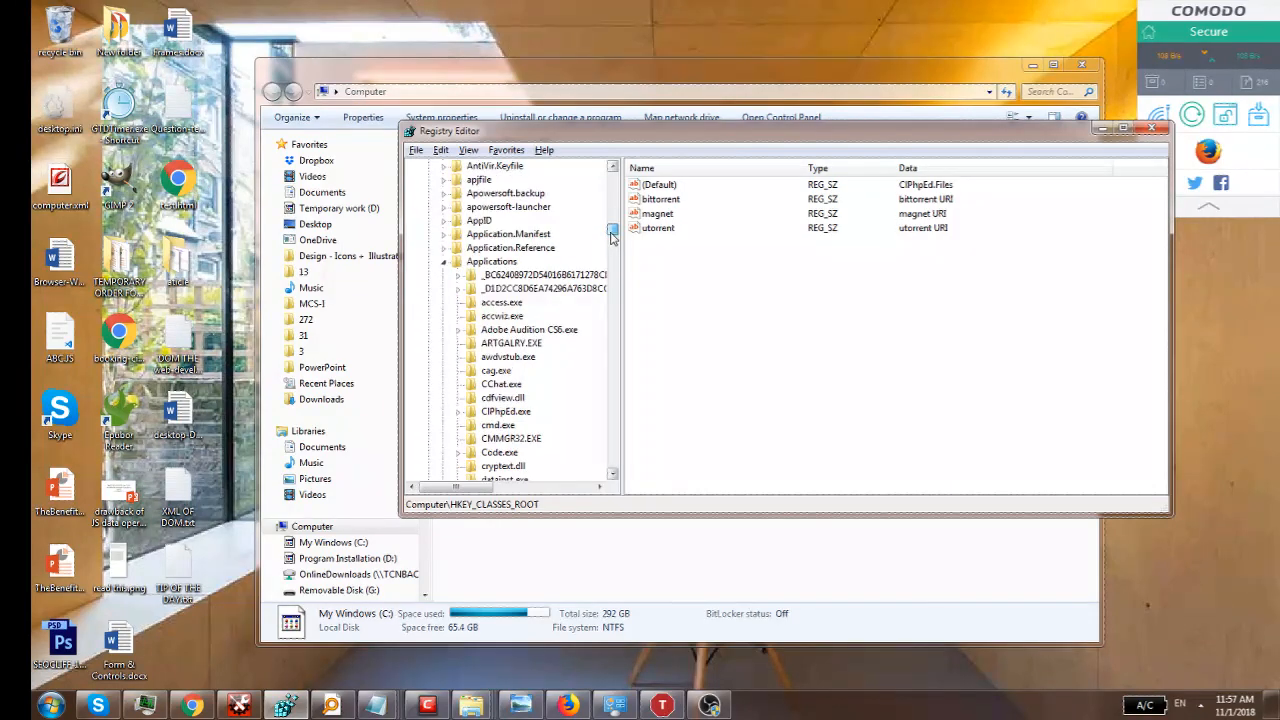
click(491, 261)
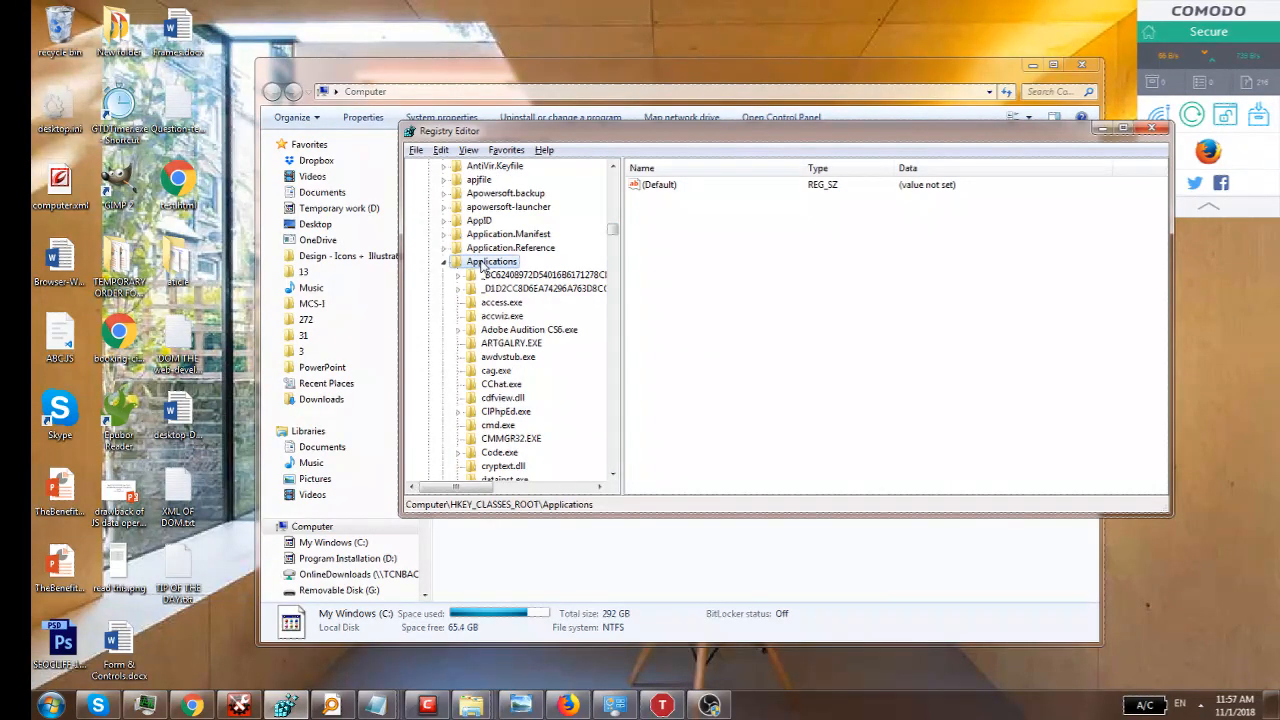
- Select the explorer.exe key so its drive-letter subkeys are in view
click(457, 220)
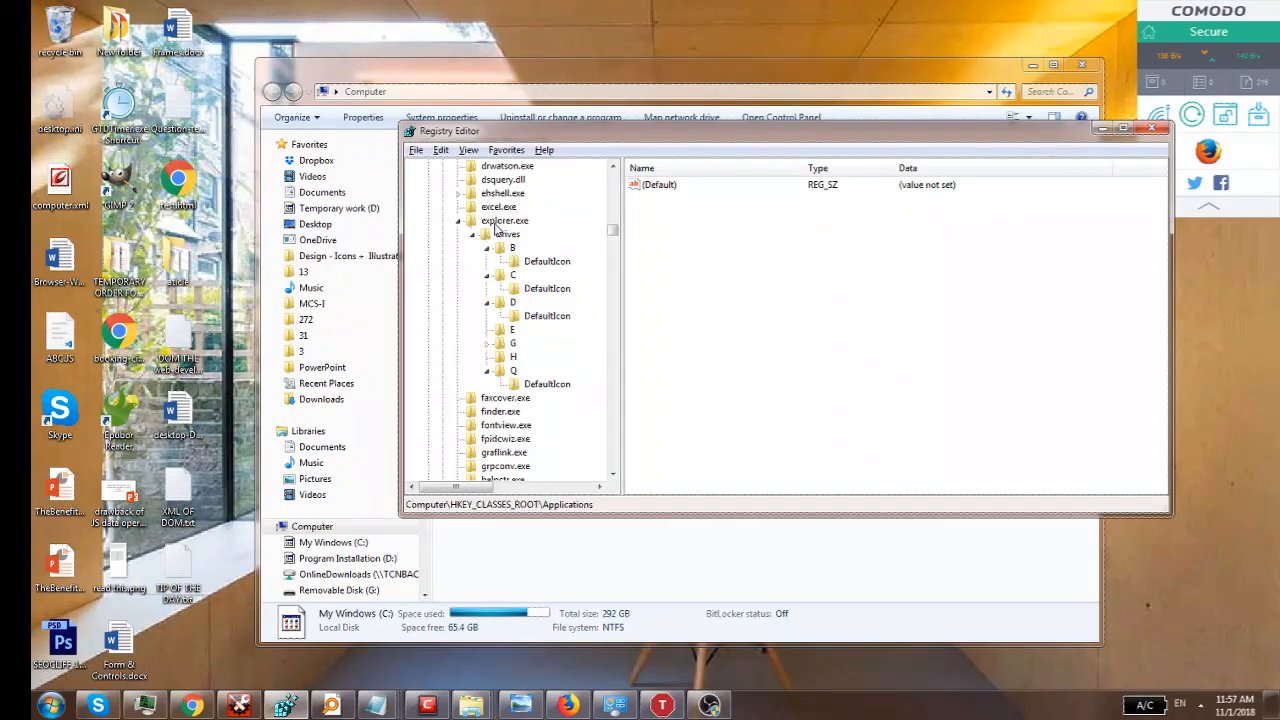
click(505, 220)
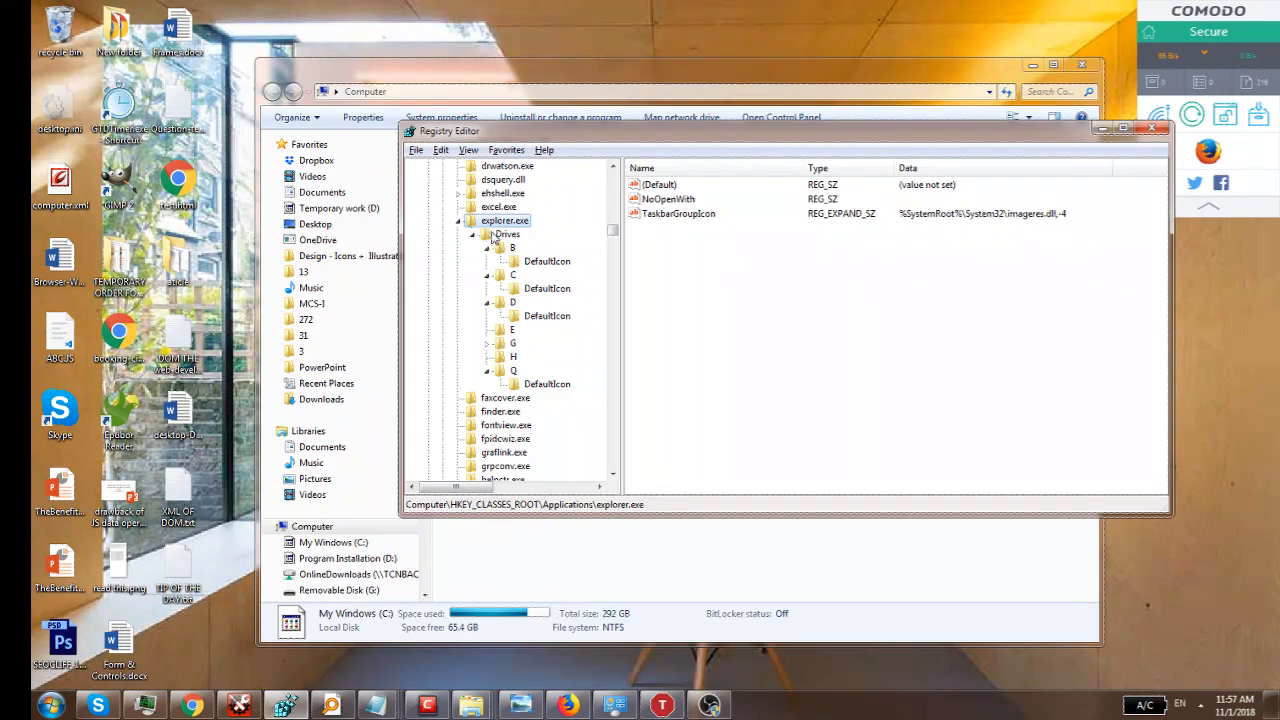
- Empty the (Default) value of Drives\B\DefaultIcon, then move to D\DefaultIcon
click(507, 233)
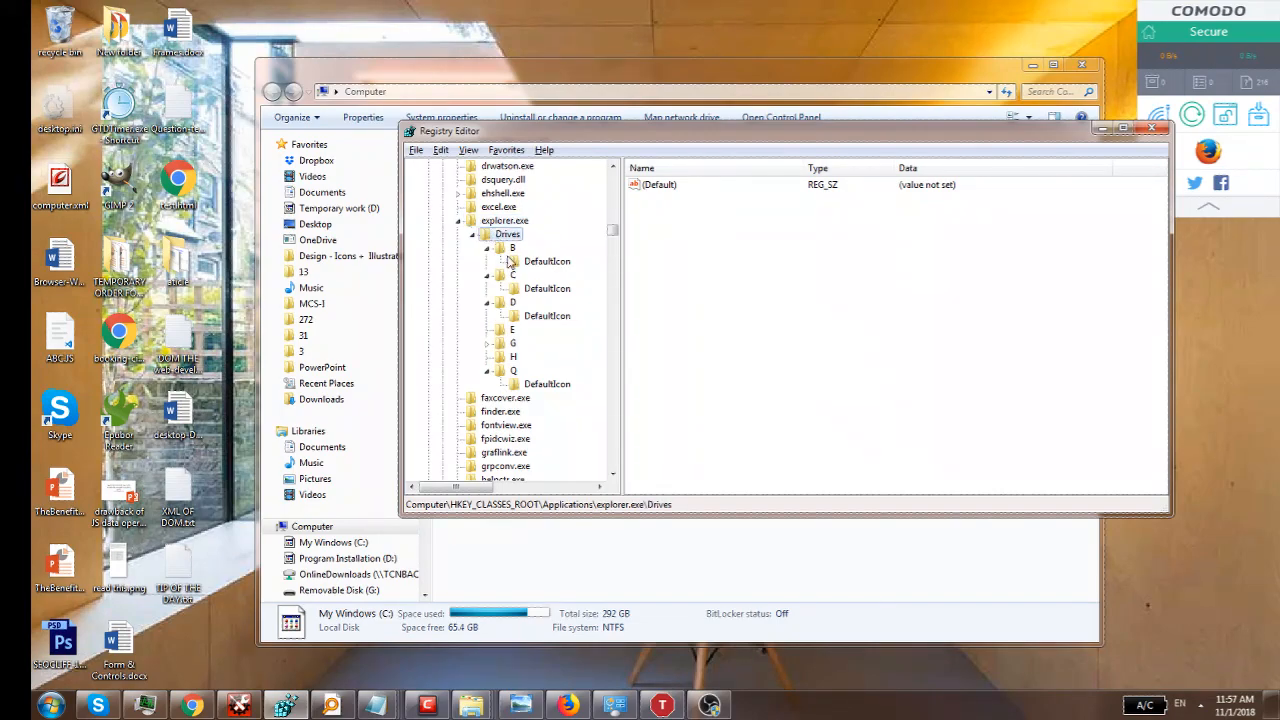
click(513, 247)
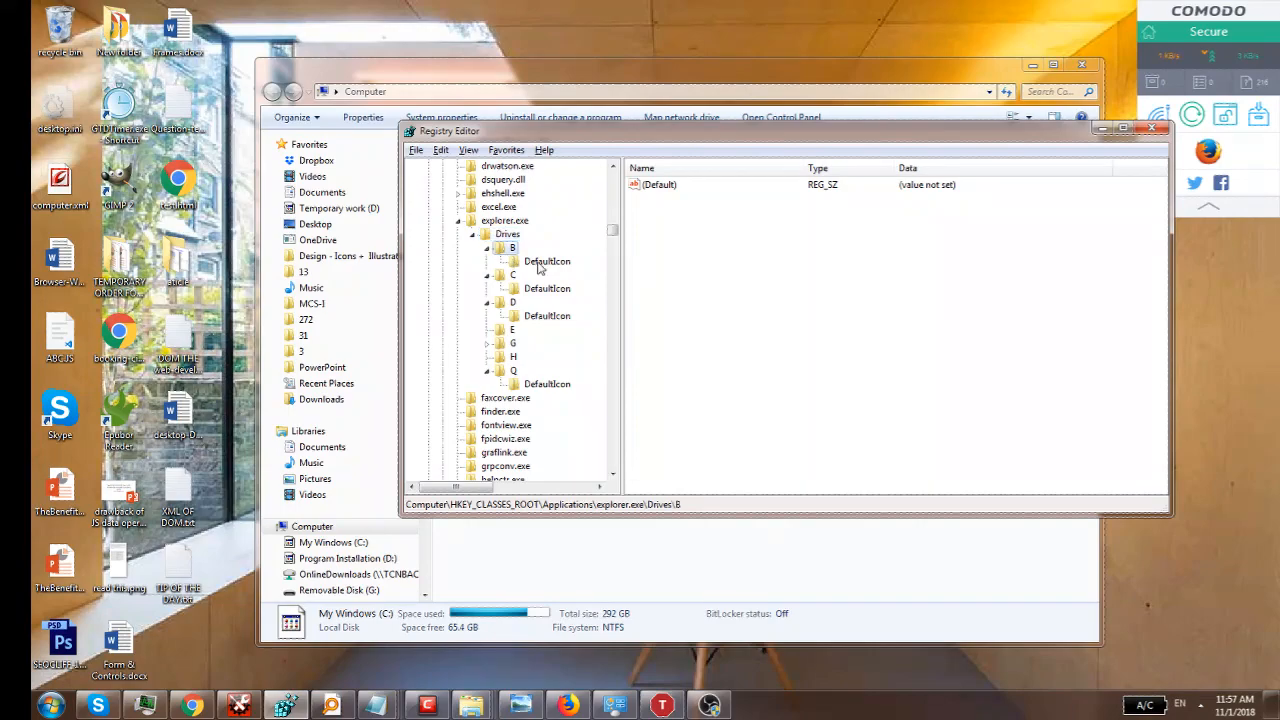
double_click(660, 184)
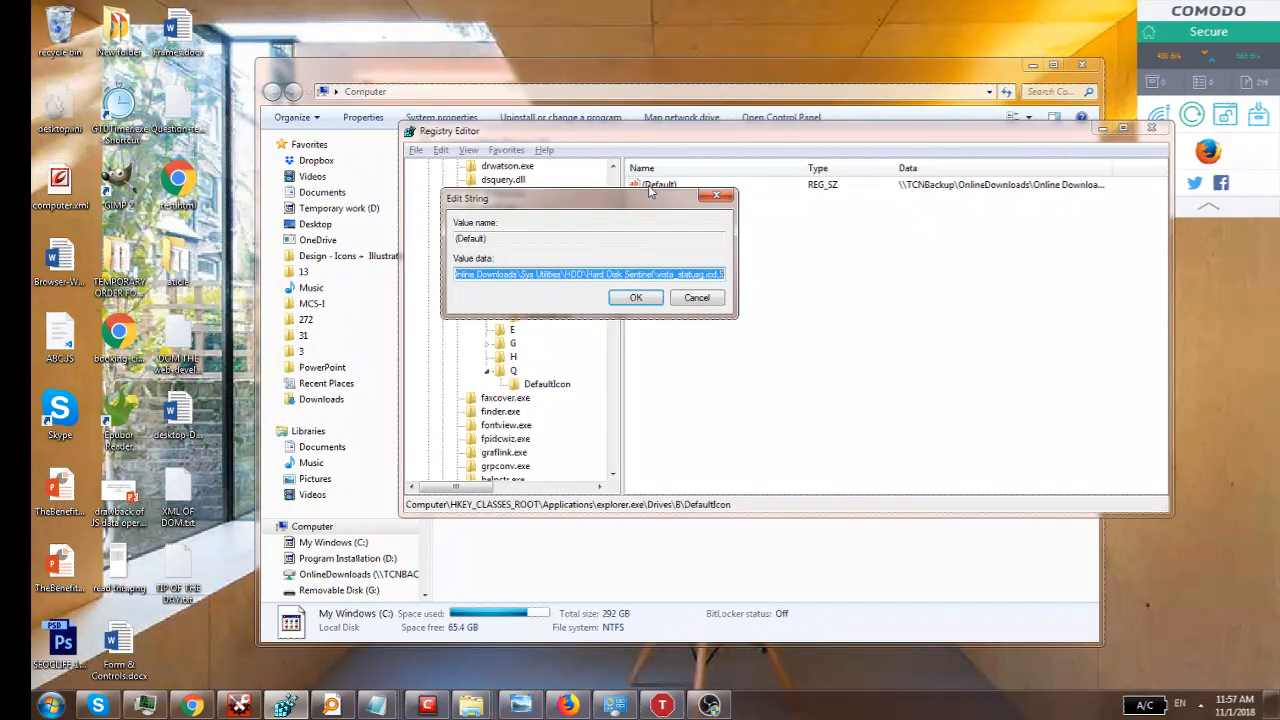
click(700, 274)
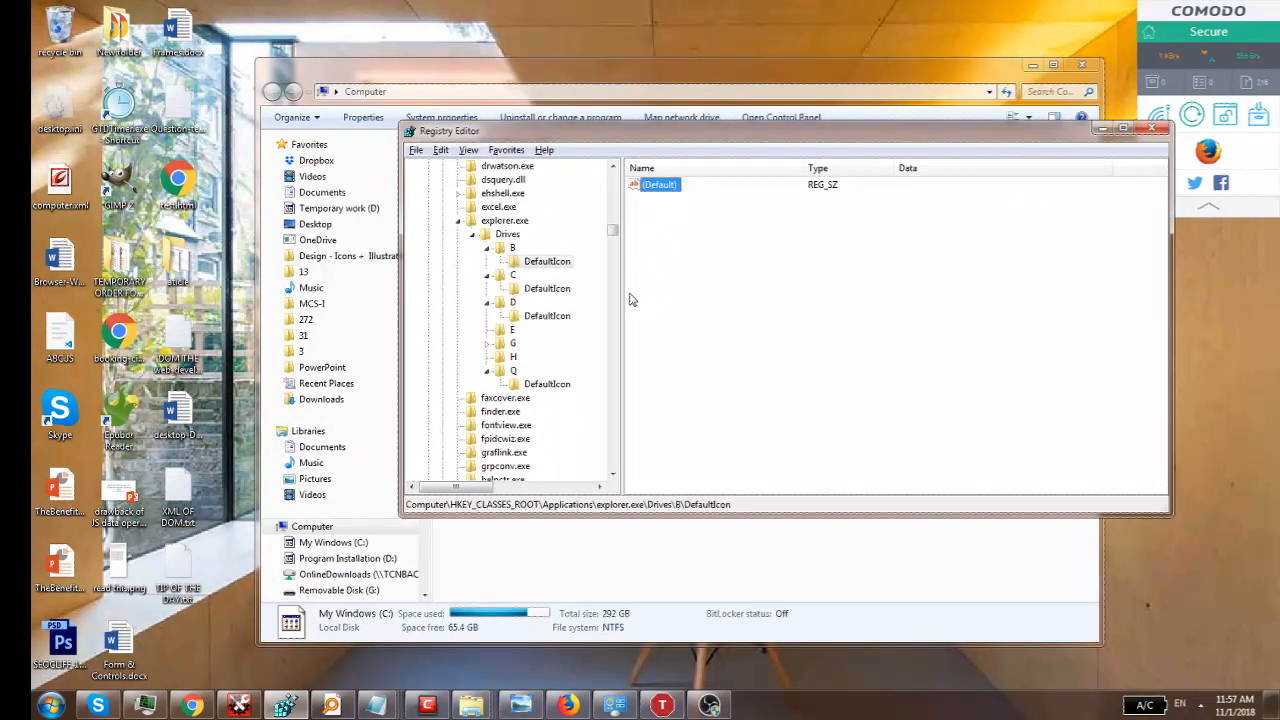
double_click(660, 184)
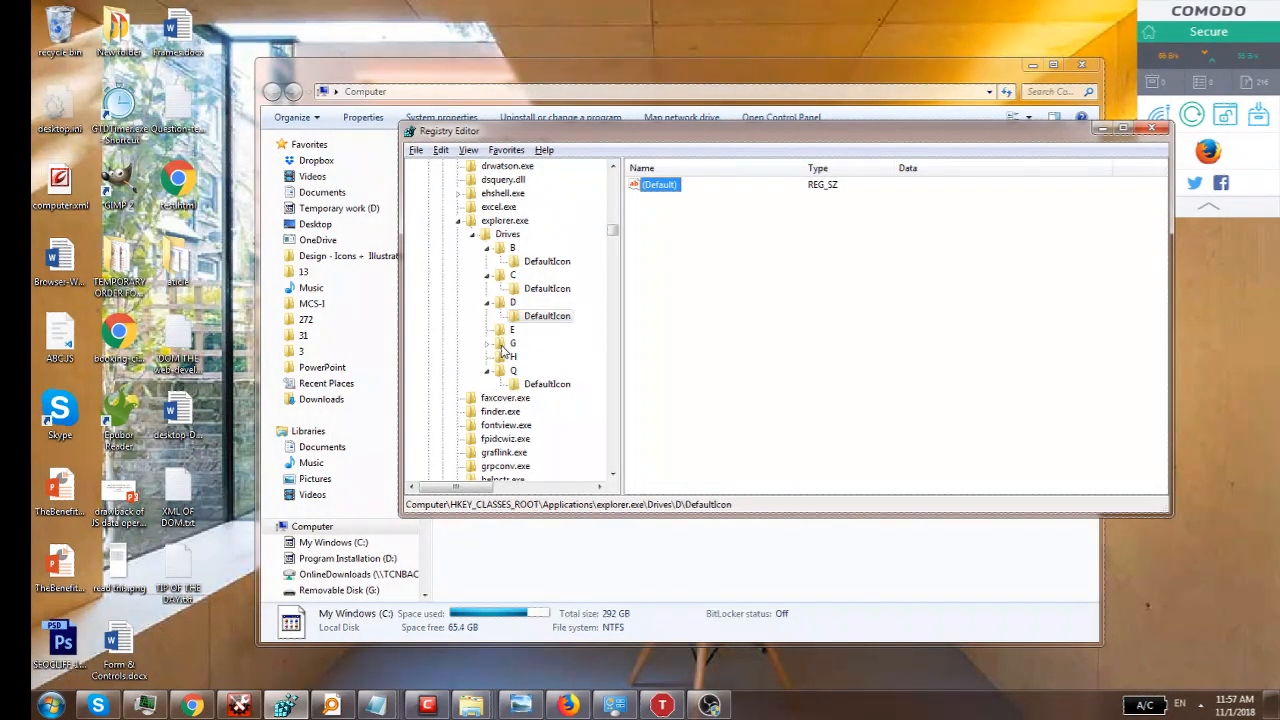
- Verify the E key, Q\DefaultIcon and Q key hold no icon data
click(512, 329)
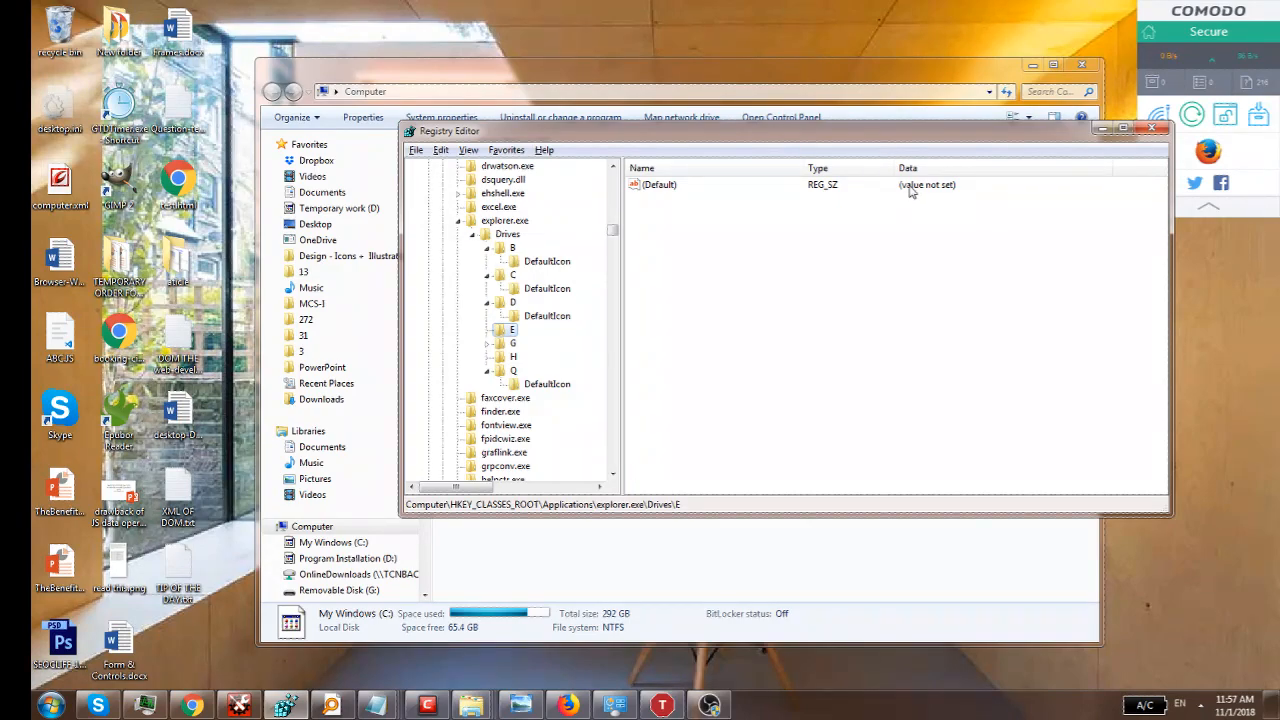
mouse_move(781, 205)
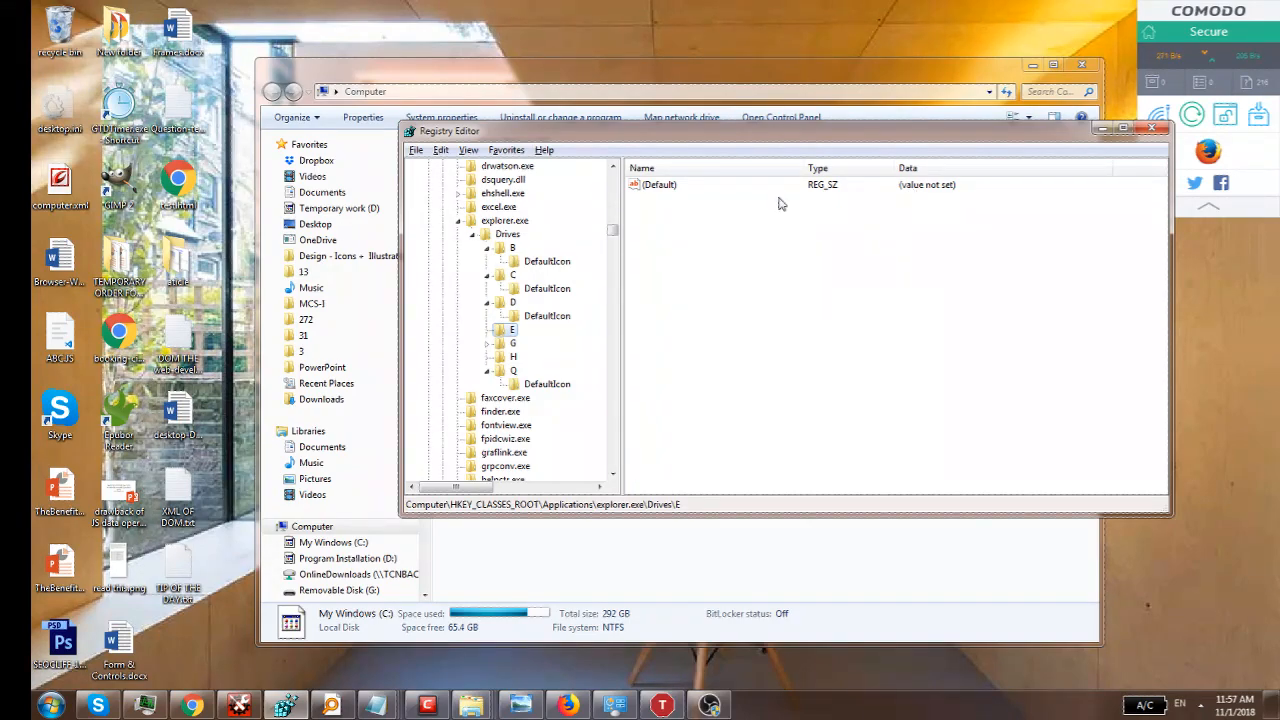
mouse_move(485, 352)
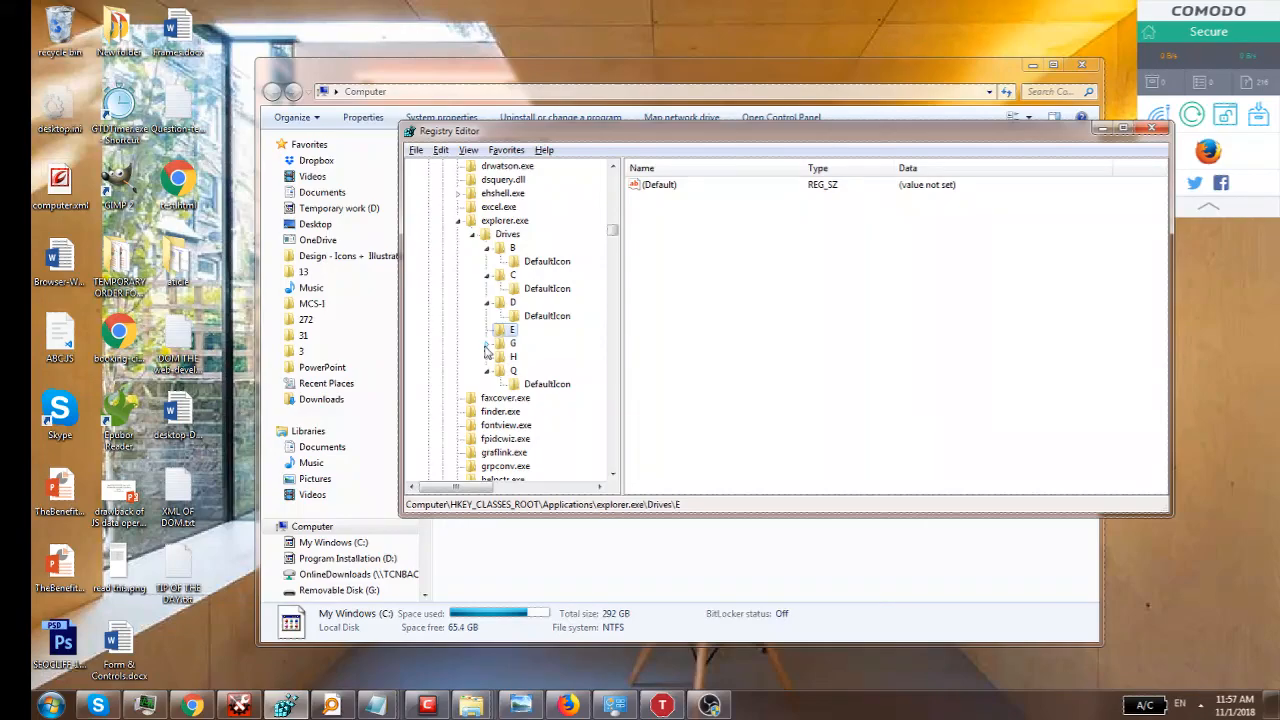
click(547, 383)
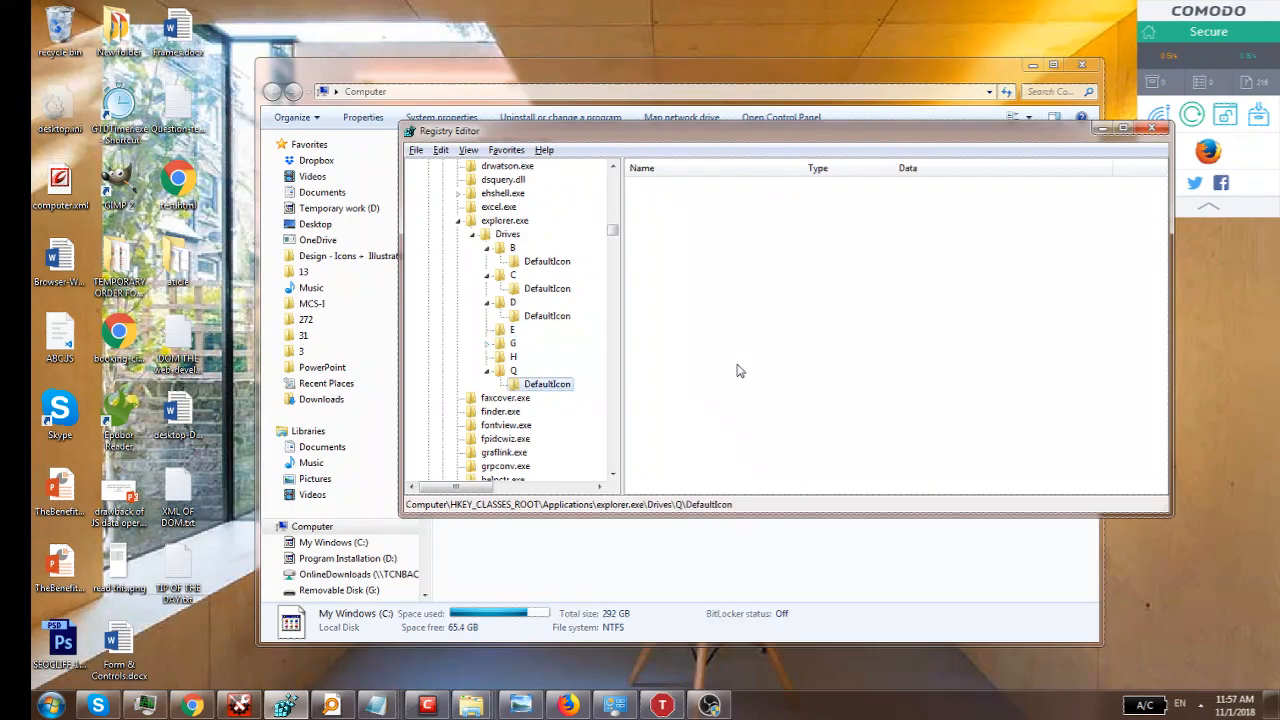
mouse_move(518, 341)
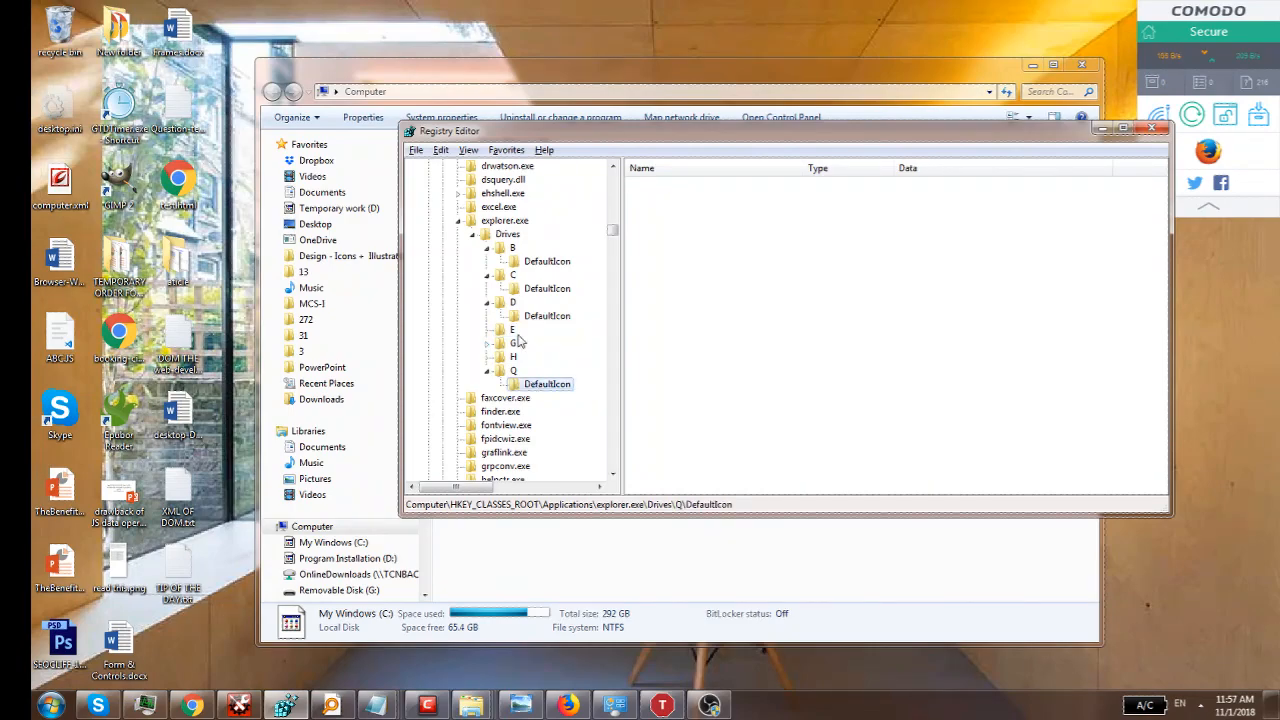
click(513, 370)
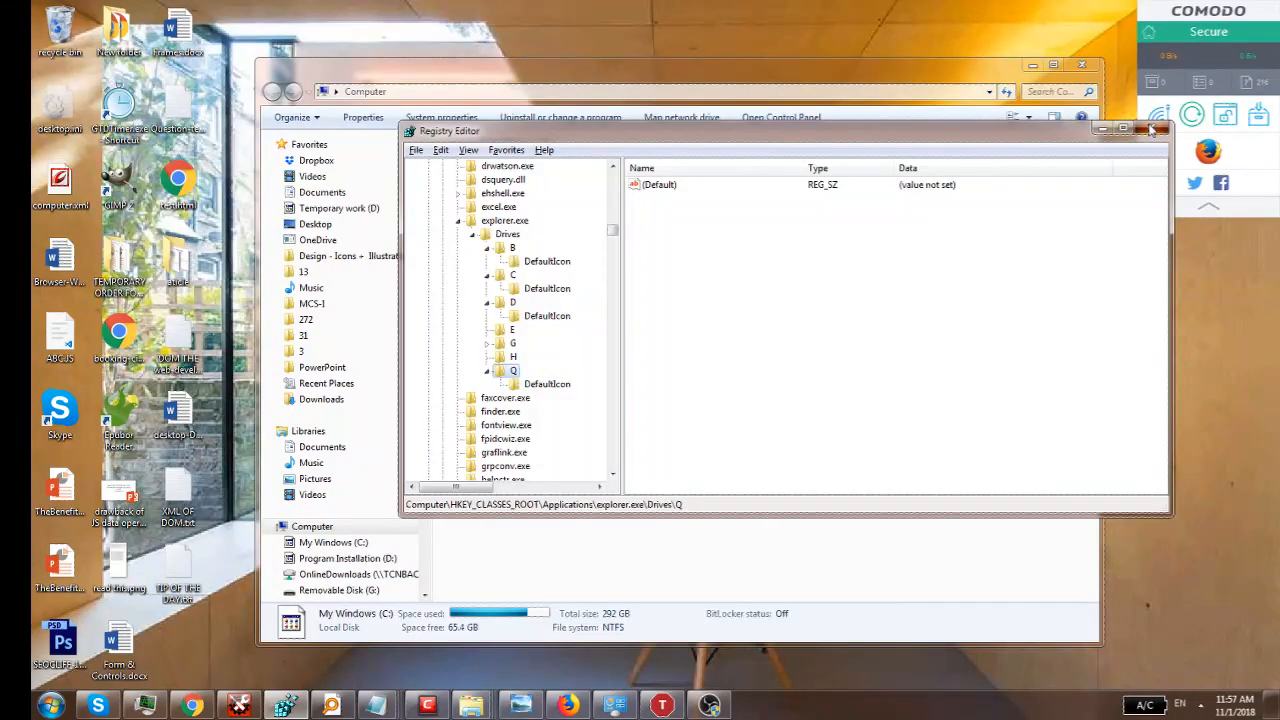
- Close Registry Editor and select TEBS Local (Q:) to see restored drive icons
click(1152, 129)
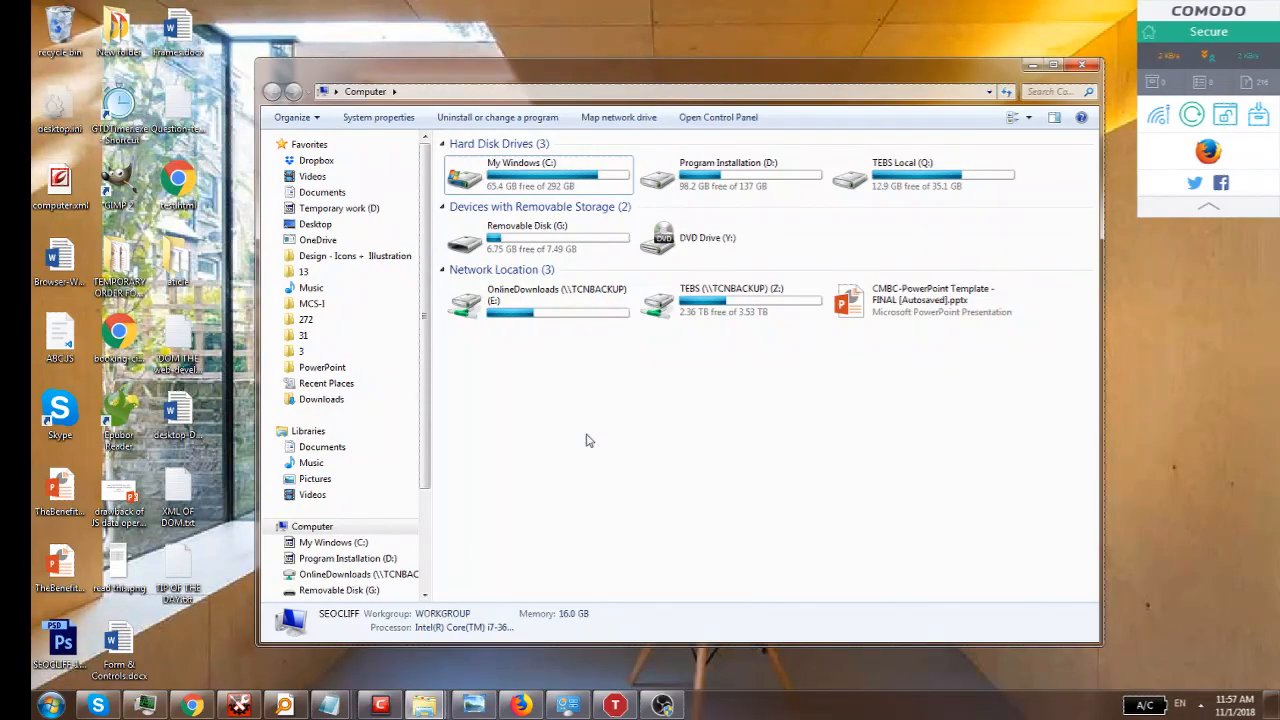
click(923, 175)
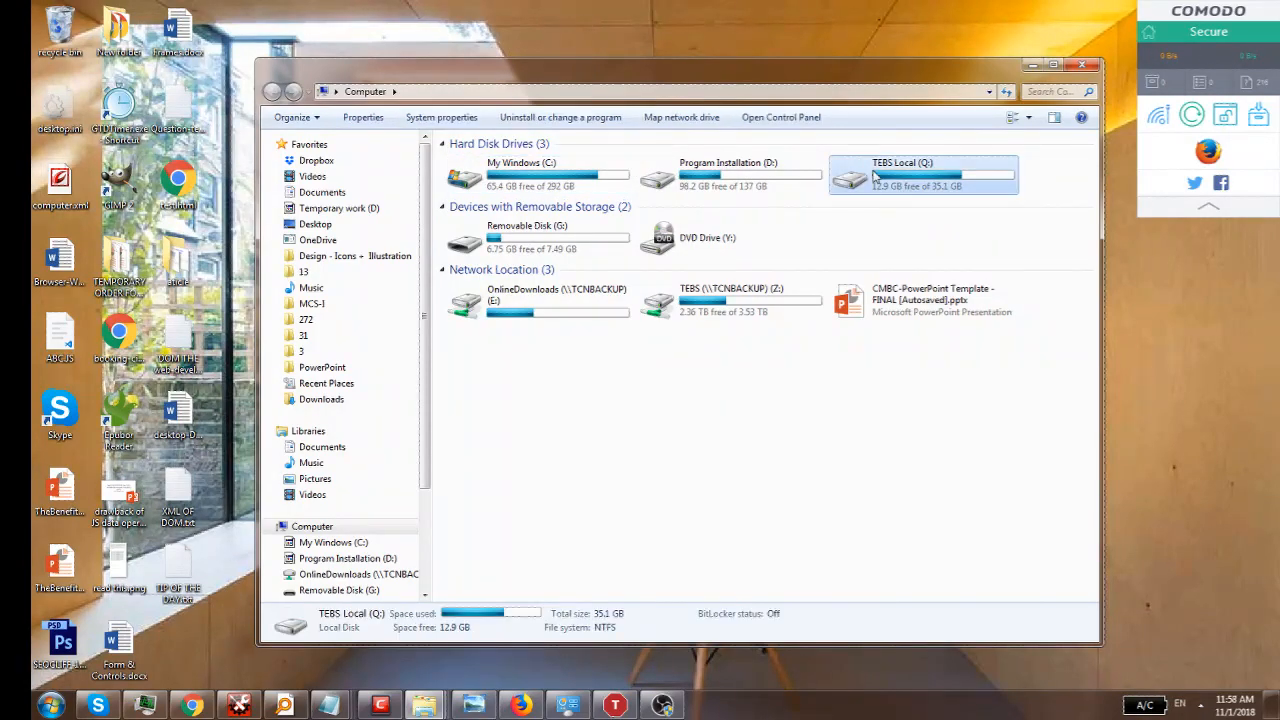